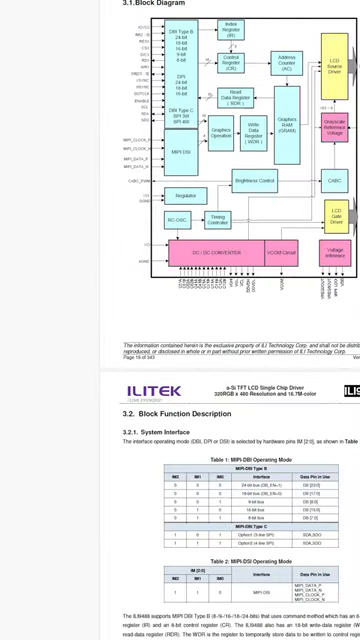
scroll(down, 3)
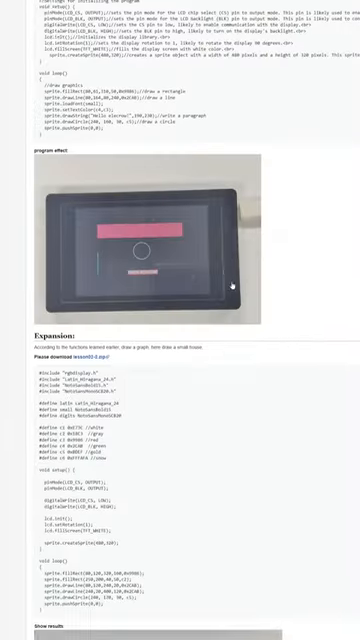